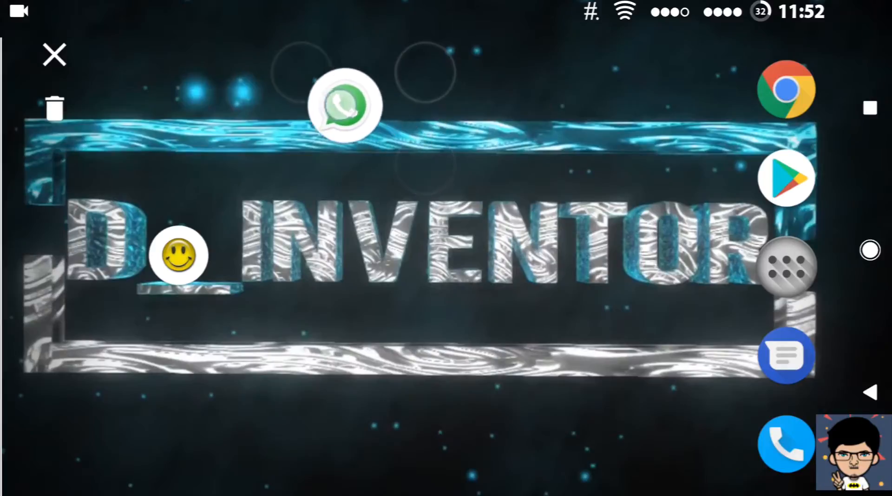
Drag the floating bubbles aside to launch the Lucky Patcher smiley icon
left_click_drag(344, 105, 165, 168)
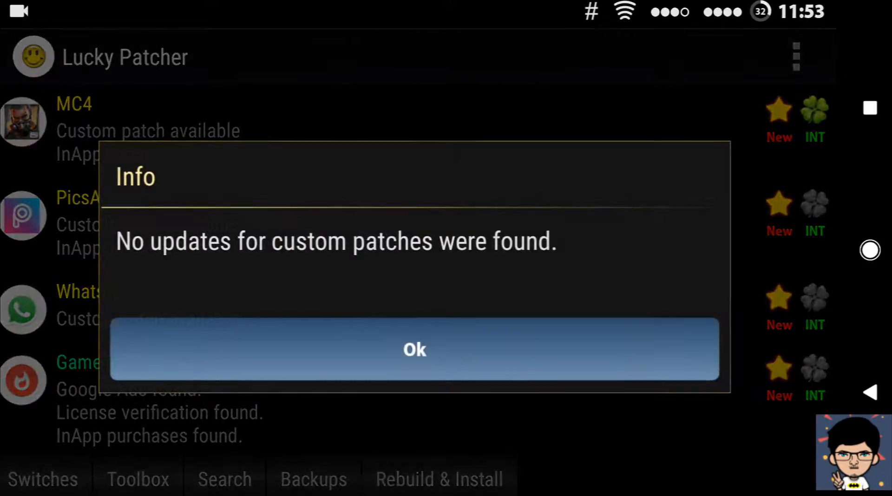
Dismiss the no-custom-patch-updates notice to reach WhatsApp's custom patch
left_click(414, 349)
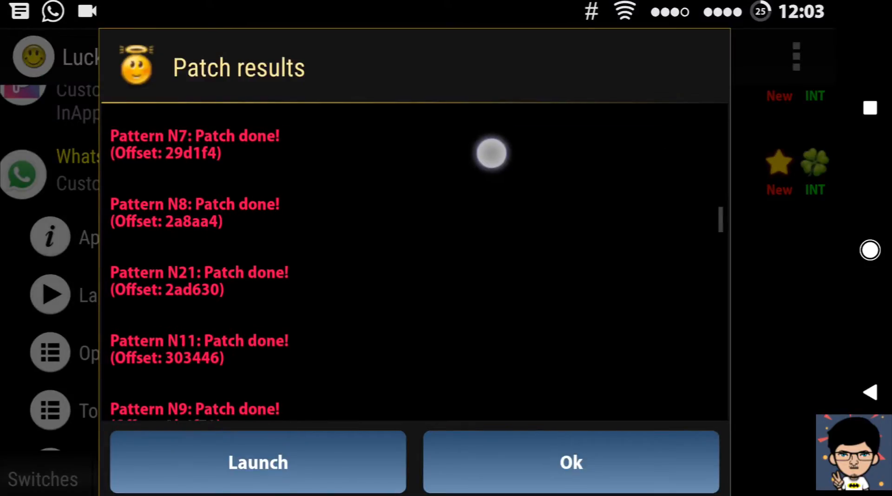
Close the Patch results dialog with Ok
left_click(570, 461)
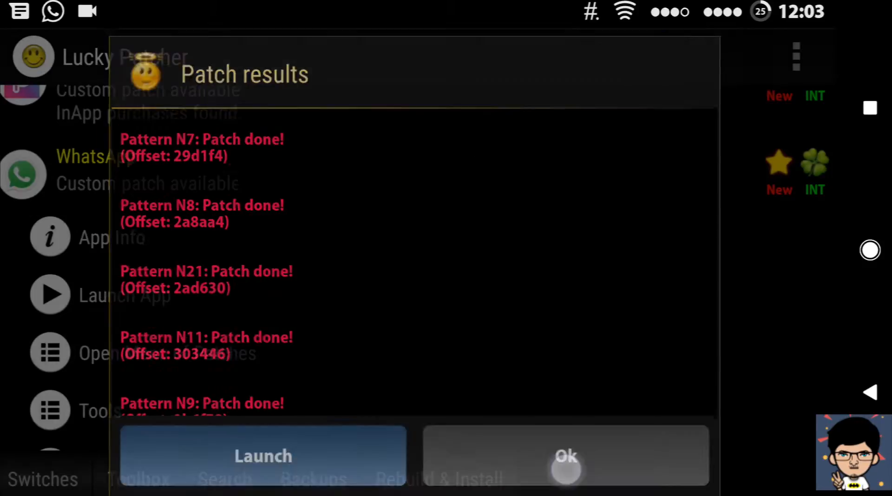
left_click(566, 456)
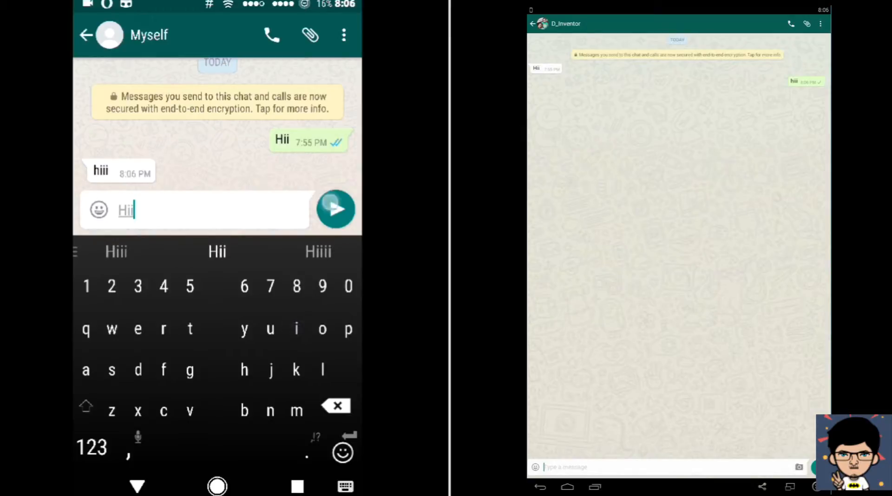
Send the 'Hii' message in the Myself chat
left_click(335, 209)
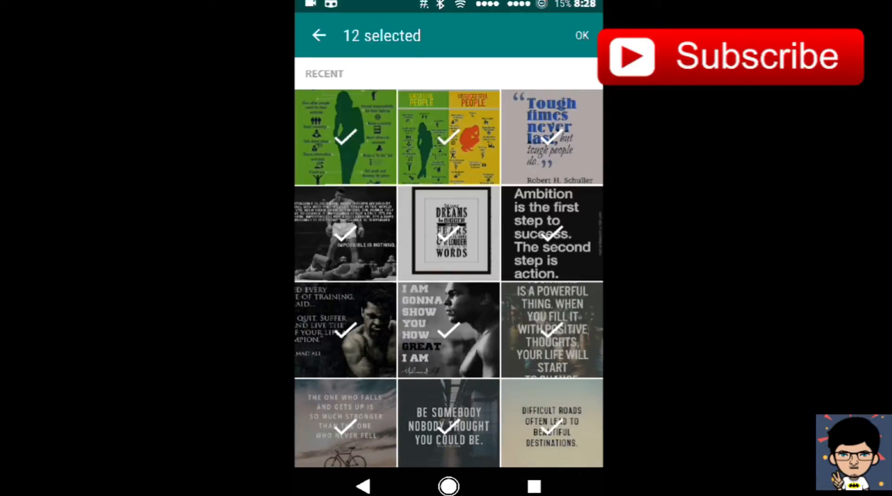
Confirm the 12 selected gallery images to open the Send photo preview
left_click(582, 35)
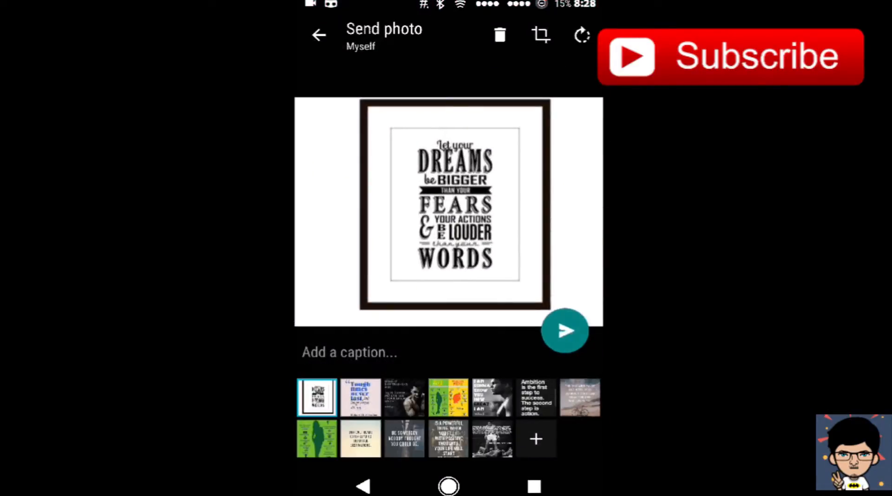